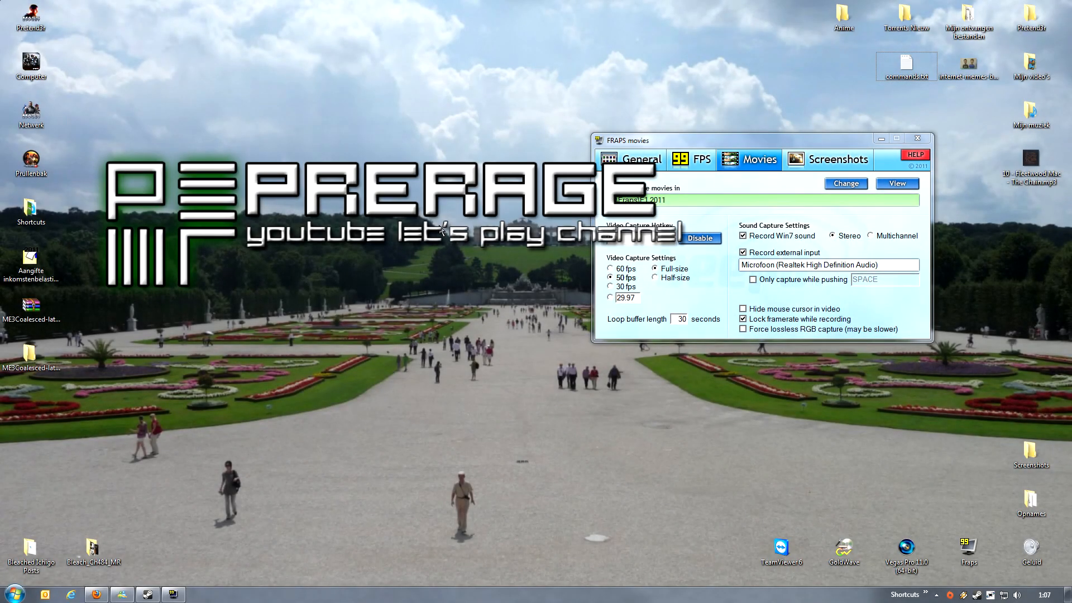
mouse_move(67, 414)
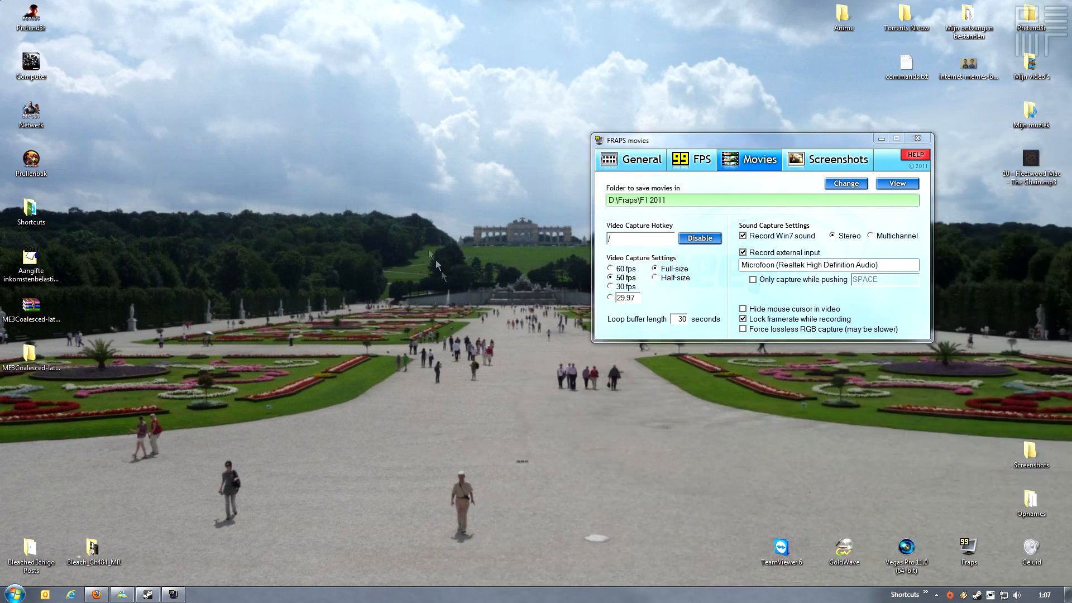
- Bring up the commands notes file from the desktop and scroll to the Bindings list
left_click(905, 64)
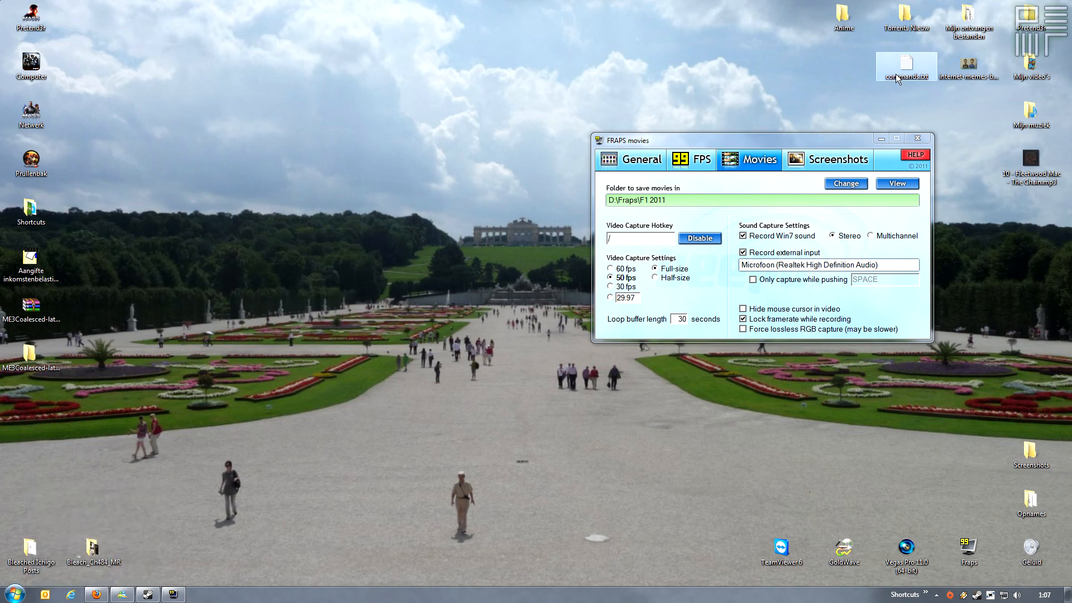
double_click(904, 59)
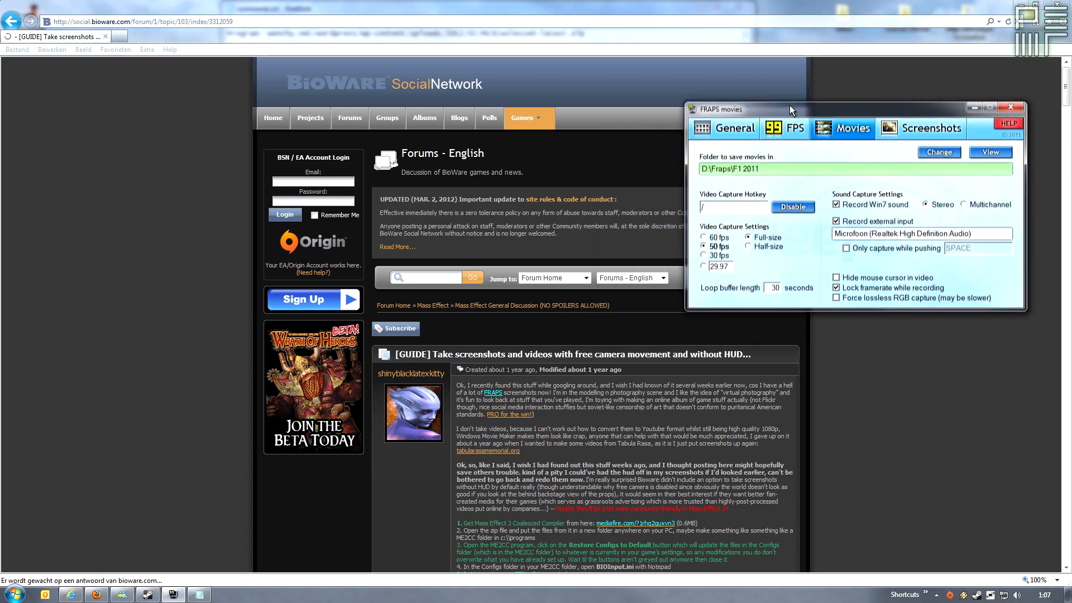
scroll("down", 3)
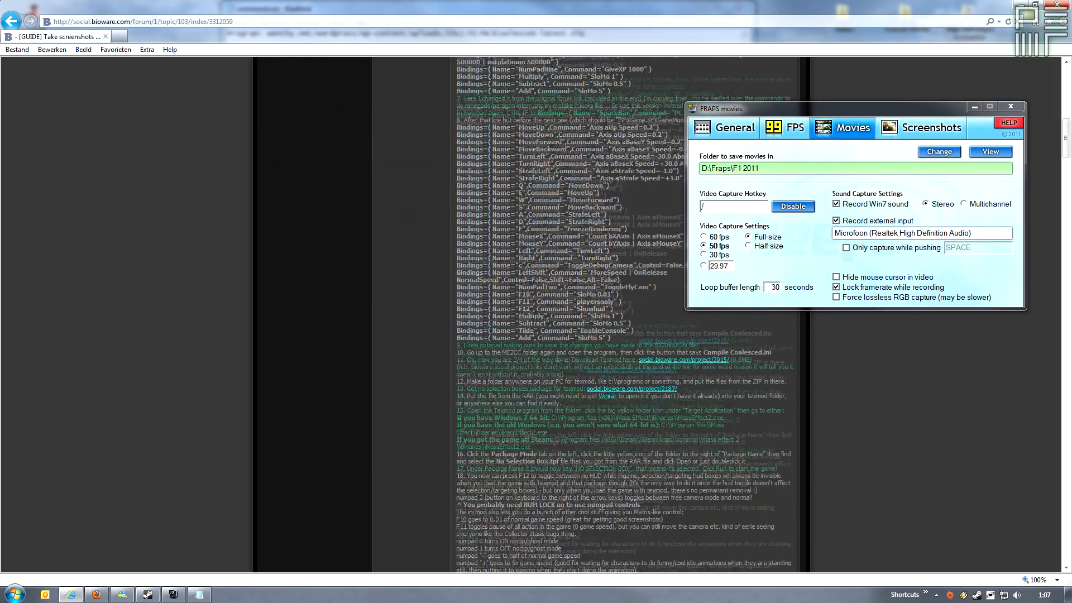
scroll("down", 3)
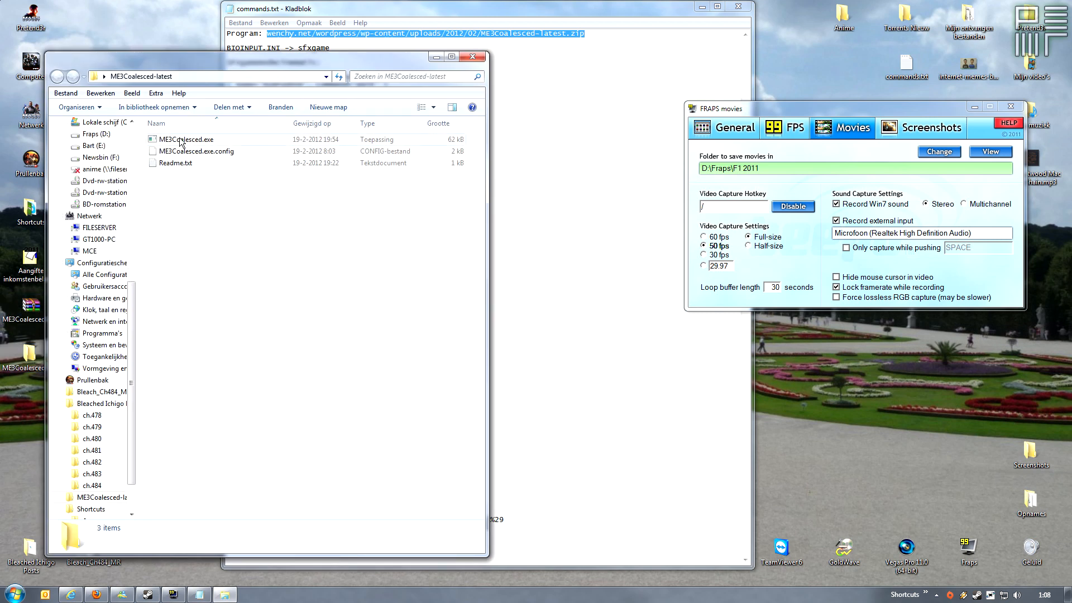
- Launch ME3Coalesced.exe from the ME3Coalesced-latest folder
double_click(185, 140)
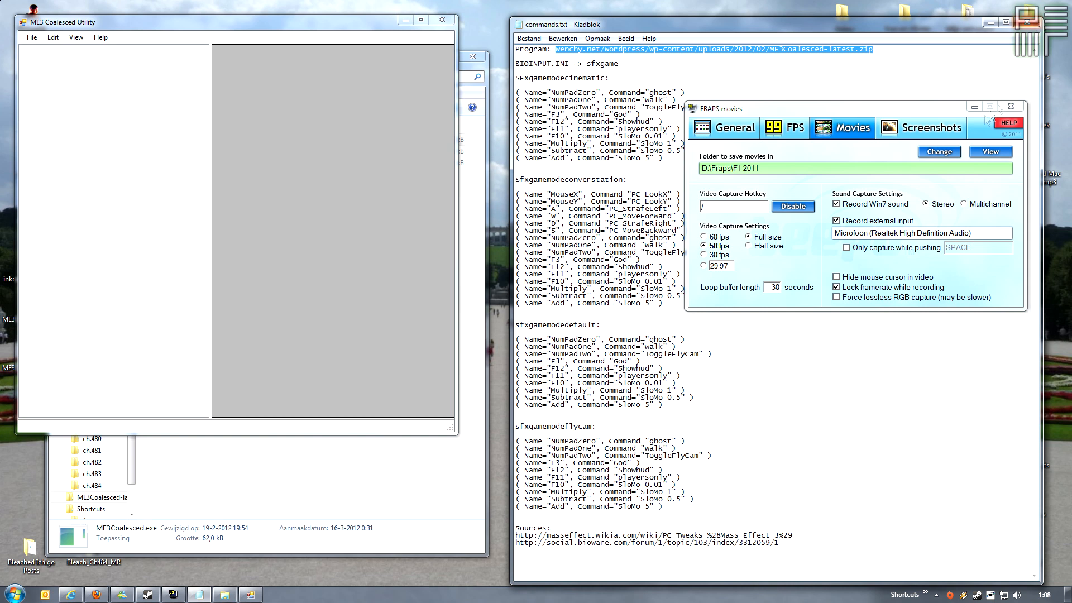
- Start File > Open Coalesced.bin to browse for Mass Effect 3's CookedPCConsole file
left_click(1011, 106)
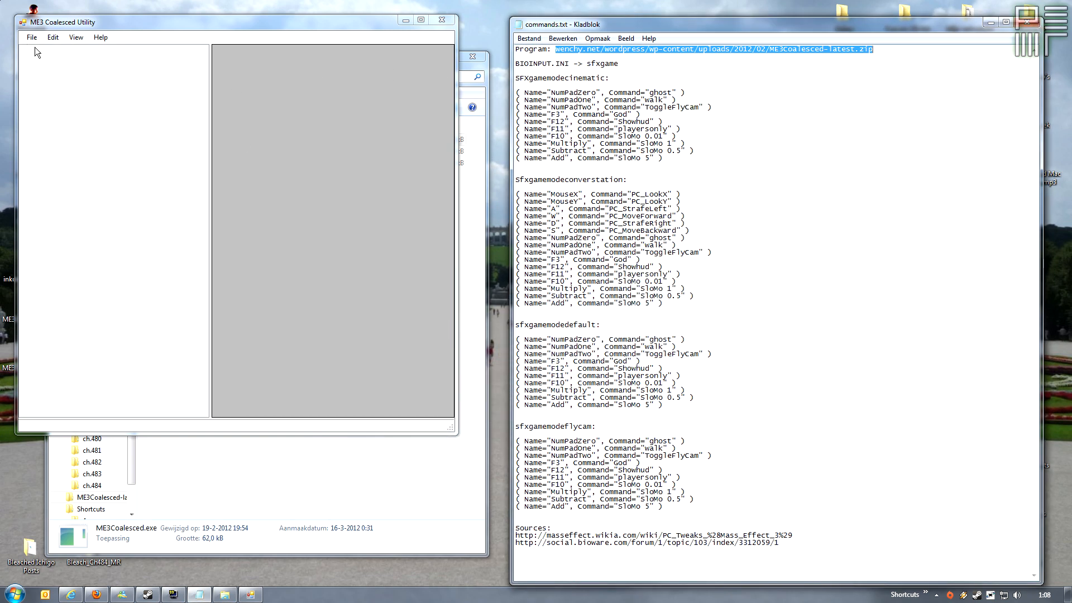
left_click(33, 37)
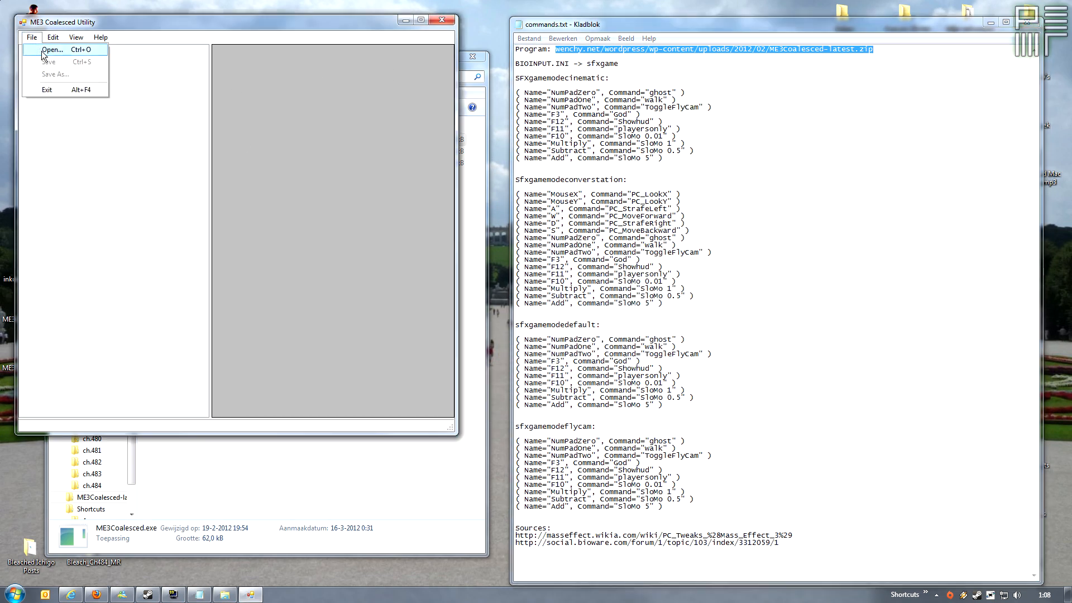
left_click(48, 51)
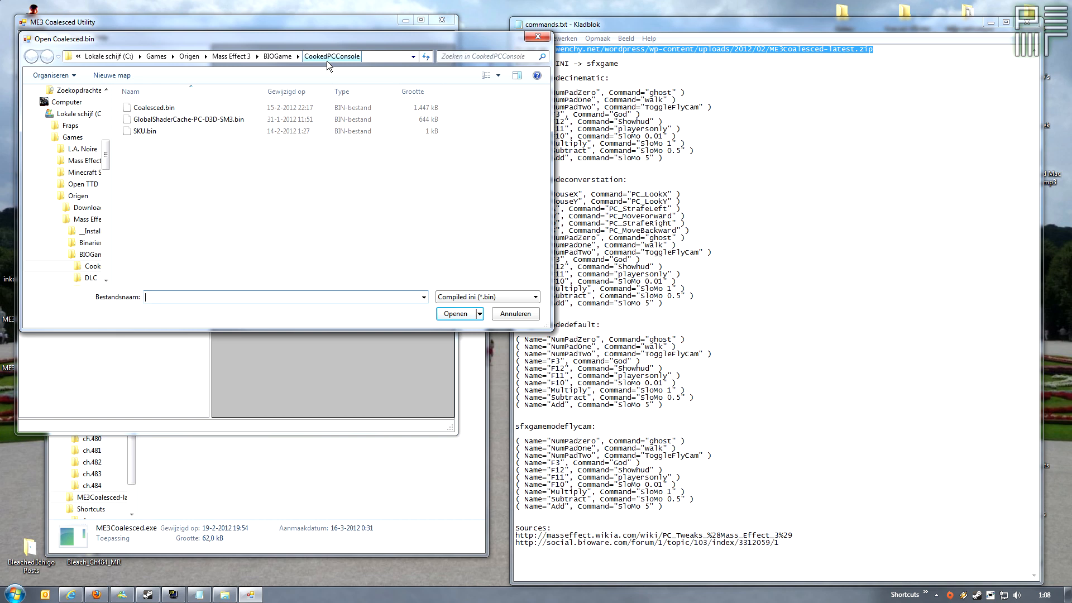
mouse_move(176, 119)
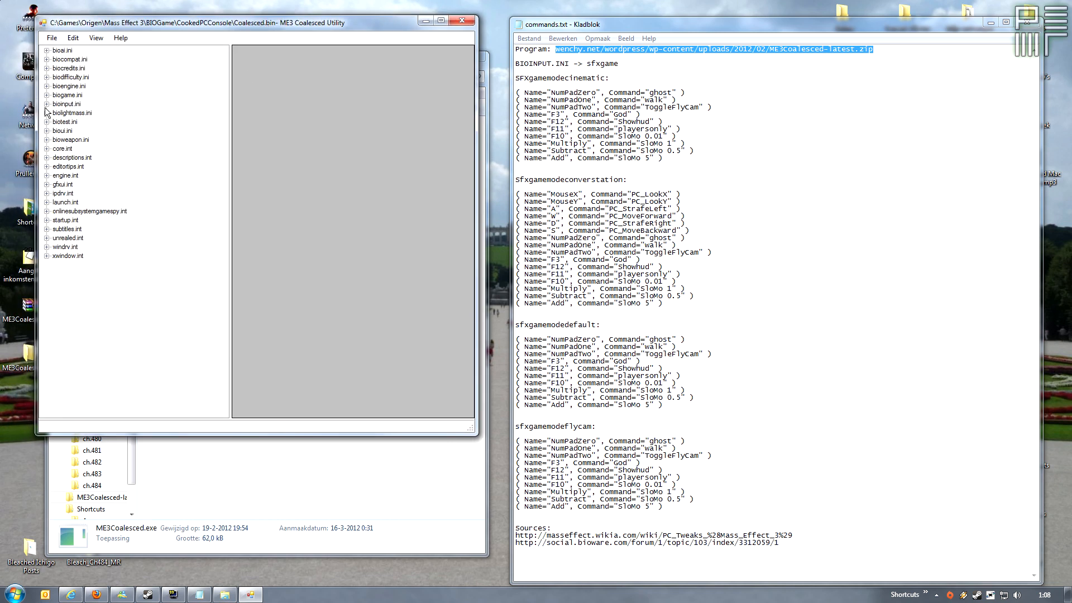
- Expand bioinput.ini and its sfxgame section to list the sfxgamemode entries
left_click(47, 104)
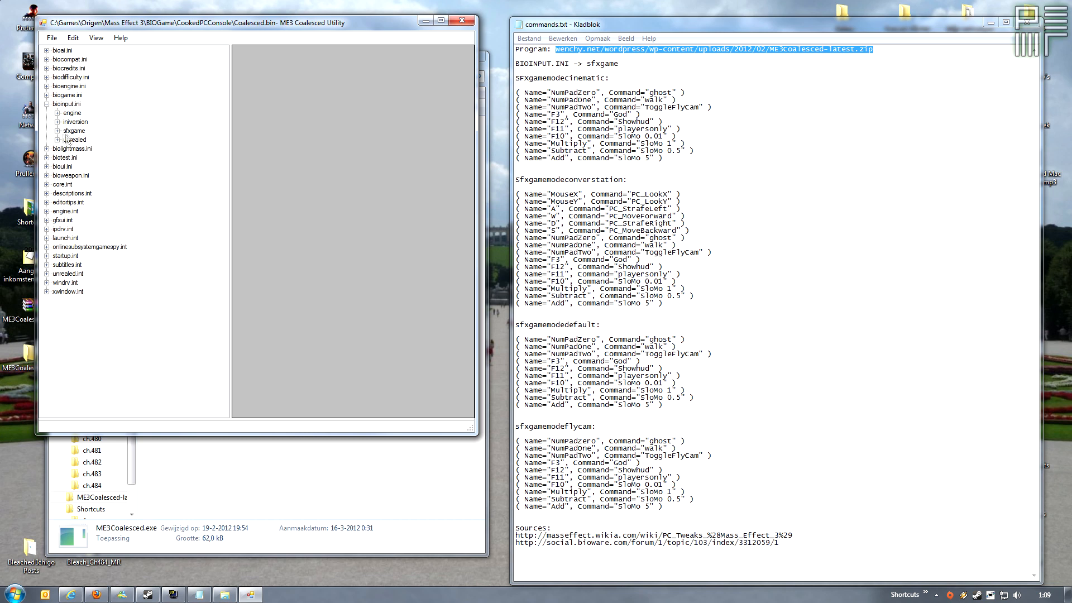
left_click(55, 131)
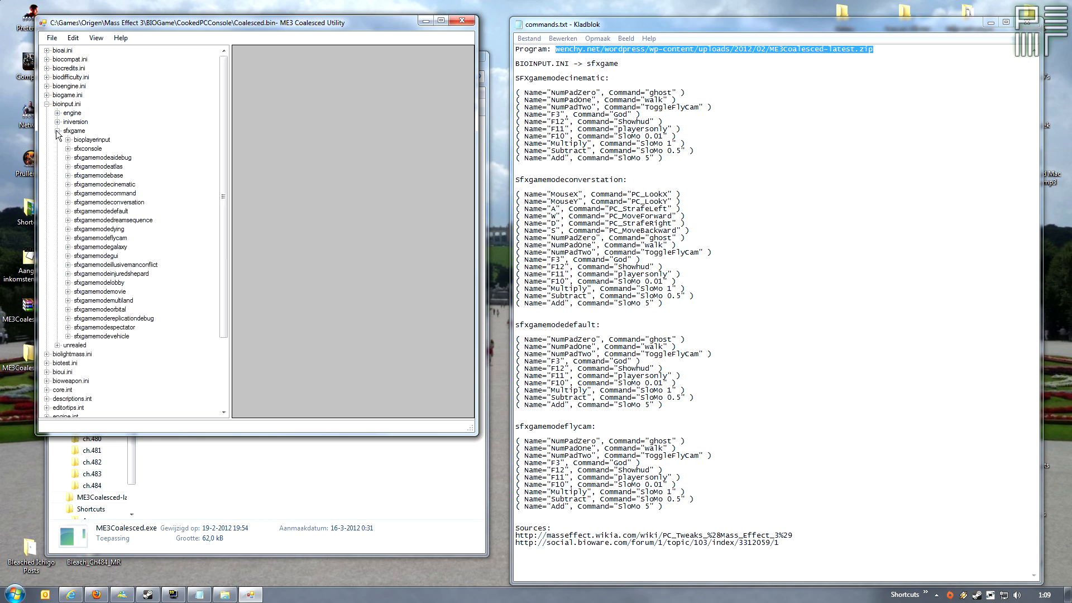
scroll("down", 3)
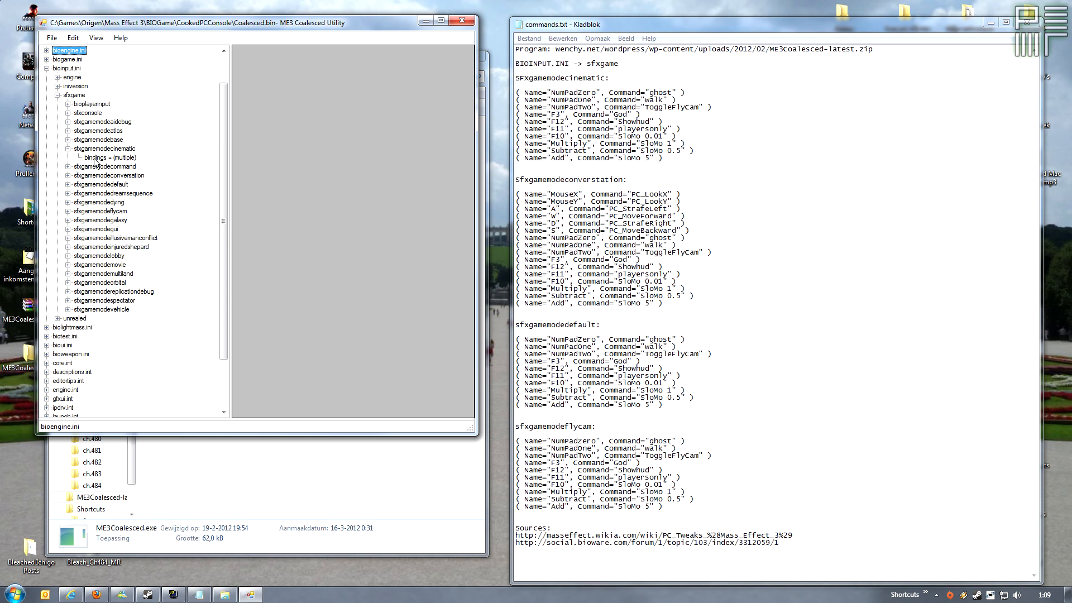
- Show the sfxgamemodecinematic bindings ready for the NumPadZero ghost and NumPadOne walk rows
left_click(110, 157)
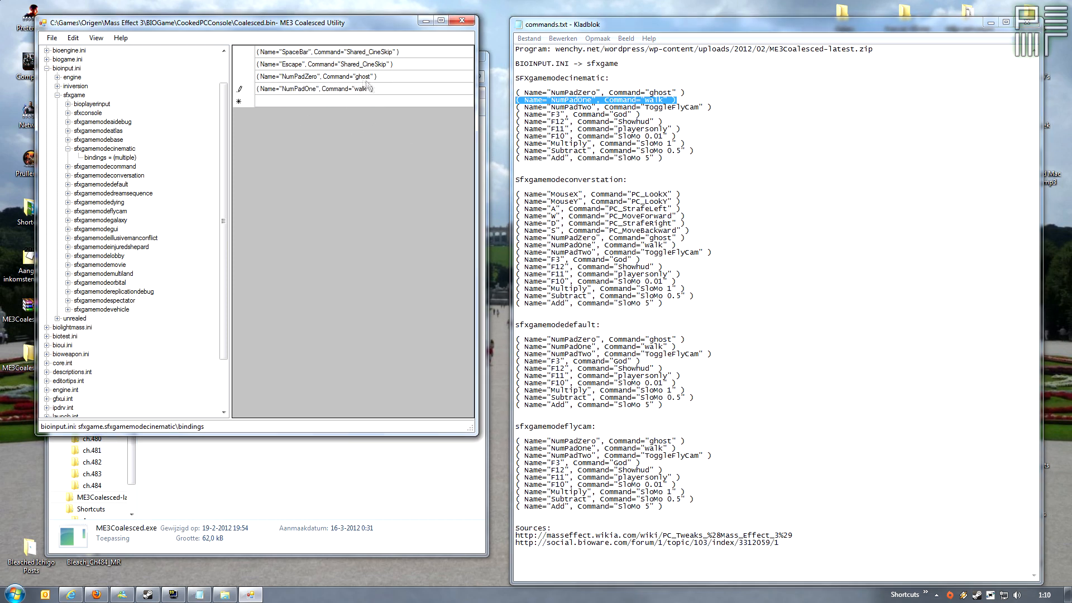
- Add the remaining cinematic rows through Add SlowMo 5, then select sfxgamemodeconversation
left_click(336, 89)
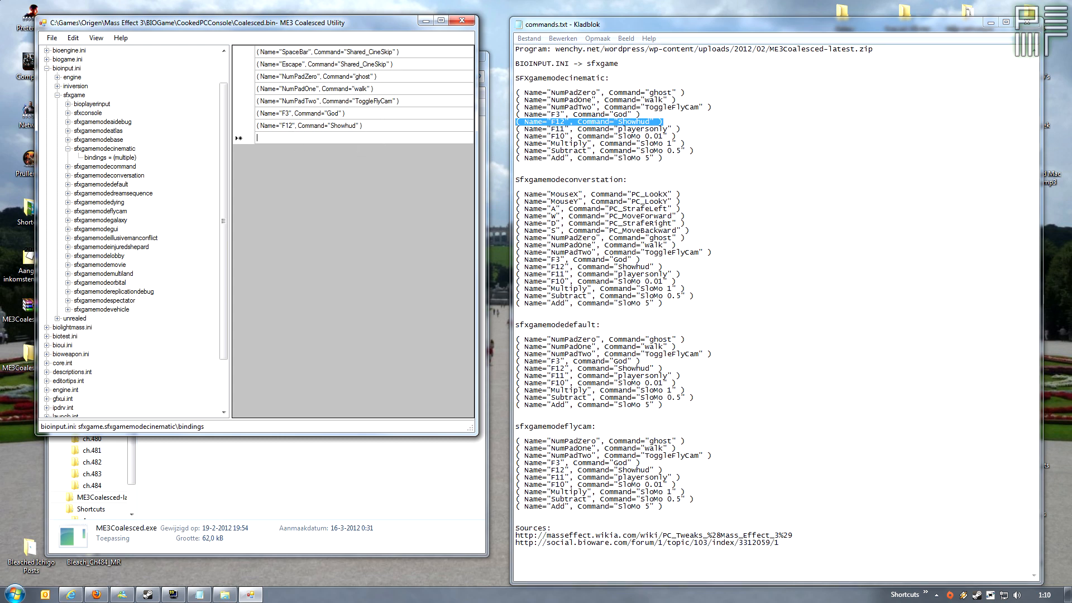
mouse_move(368, 135)
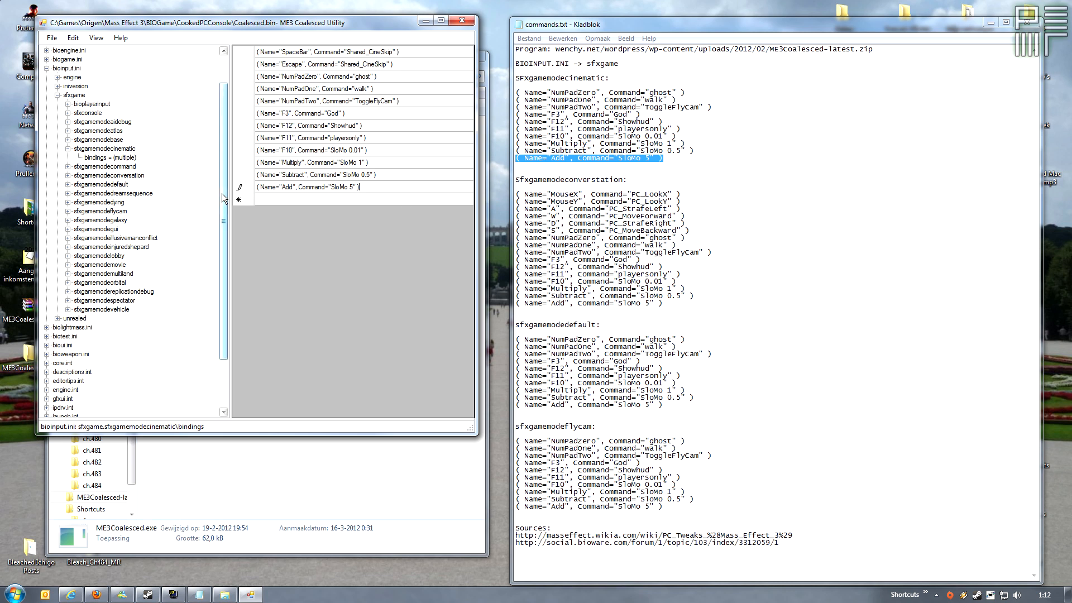
mouse_move(159, 181)
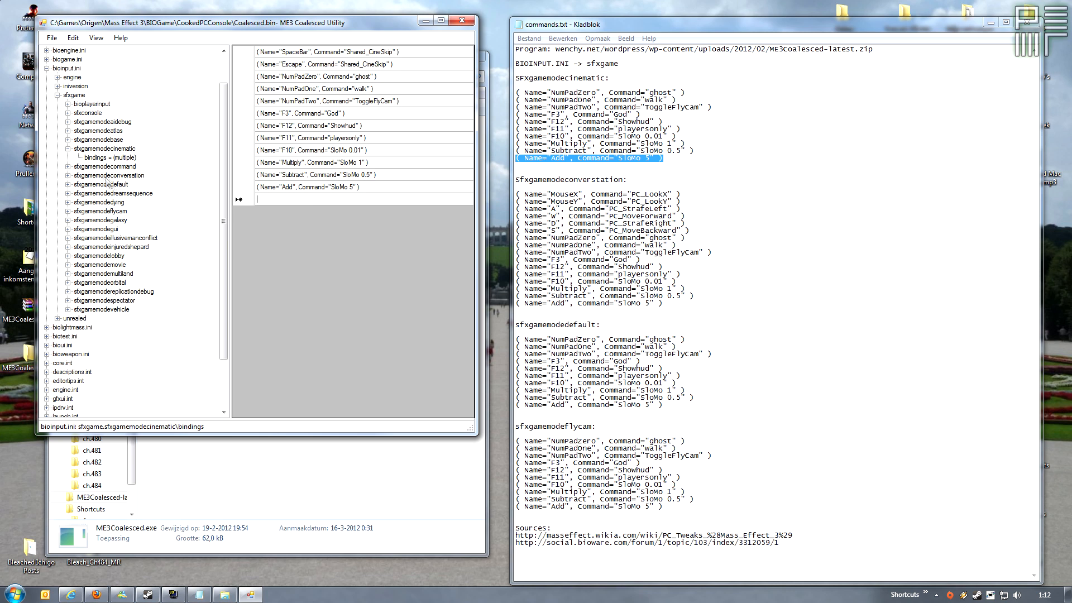
left_click(109, 176)
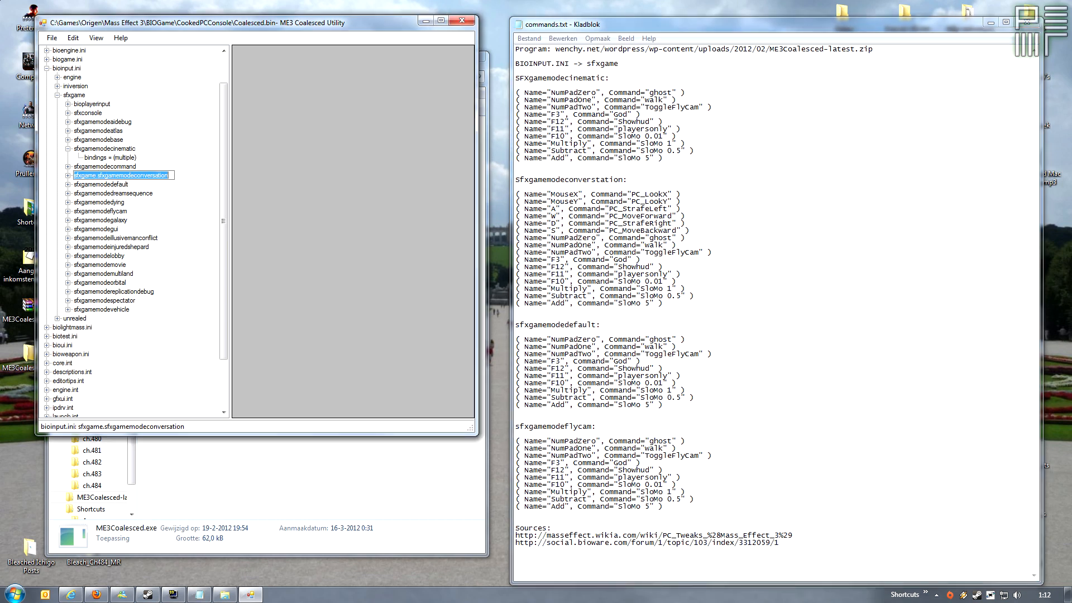
- Append the ghost, walk, fly-cam, God, Showhud, playersonly and SloMo rows to sfxgamemodeconversation bindings
left_click(110, 174)
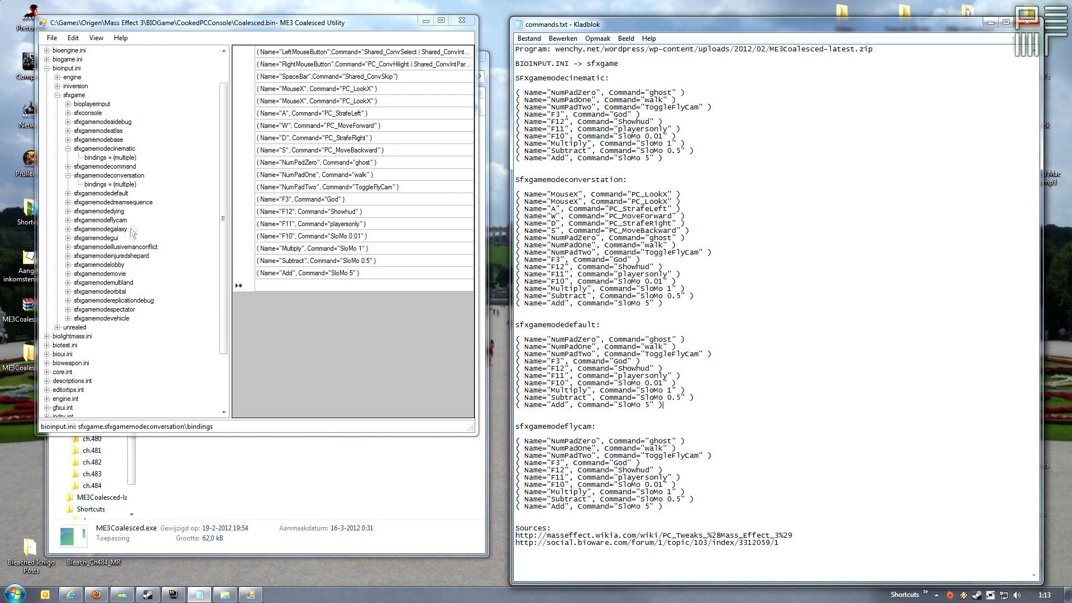
left_click(100, 193)
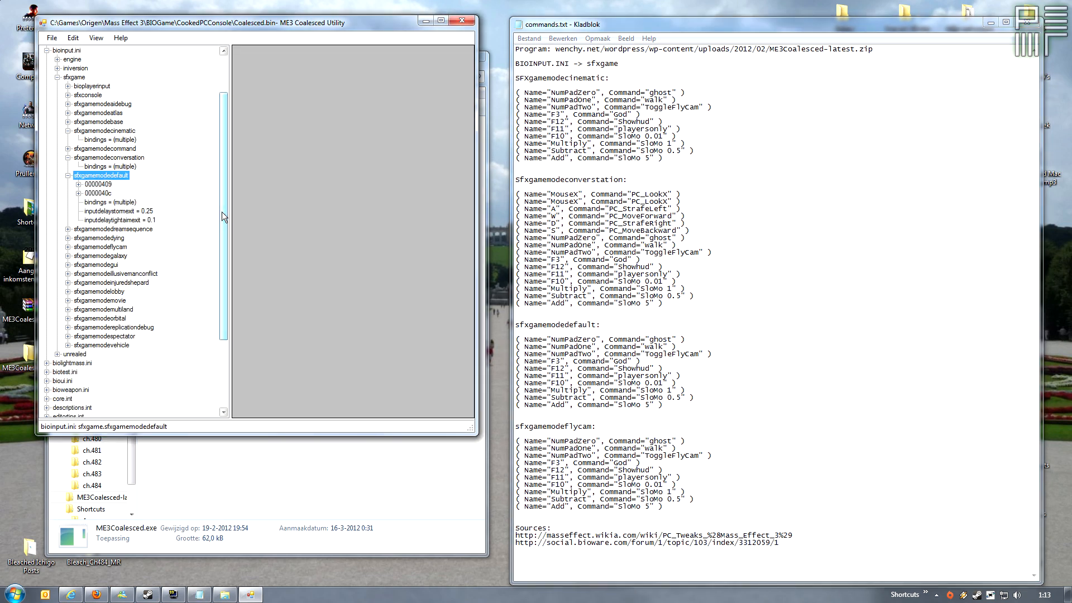
- Add the free-camera and SloMo rows to sfxgamemodedefault bindings, then select sfxgamemodeflycam
left_click(97, 193)
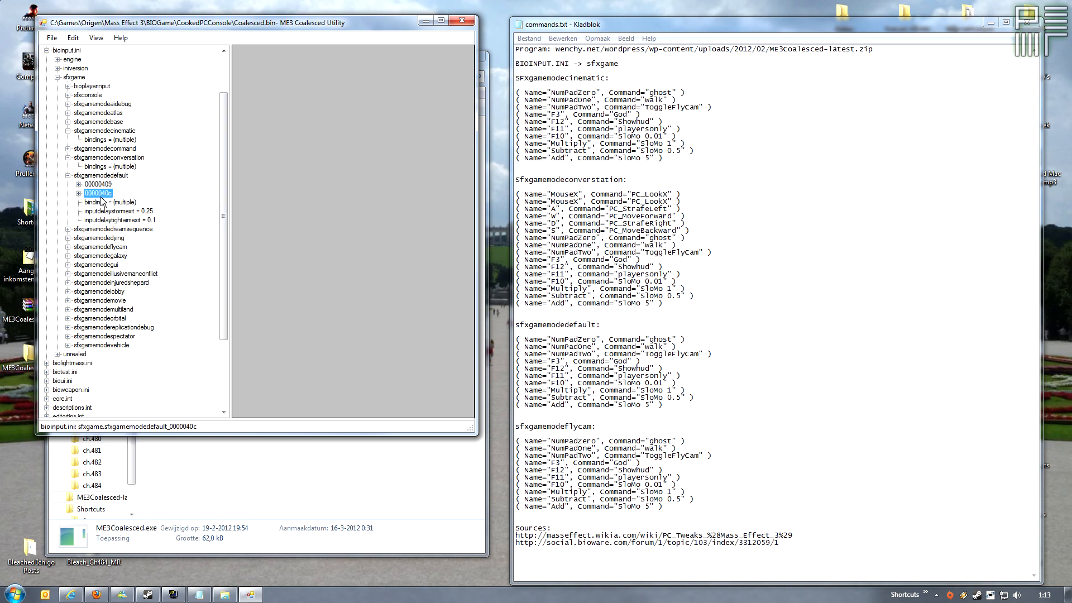
mouse_move(95, 204)
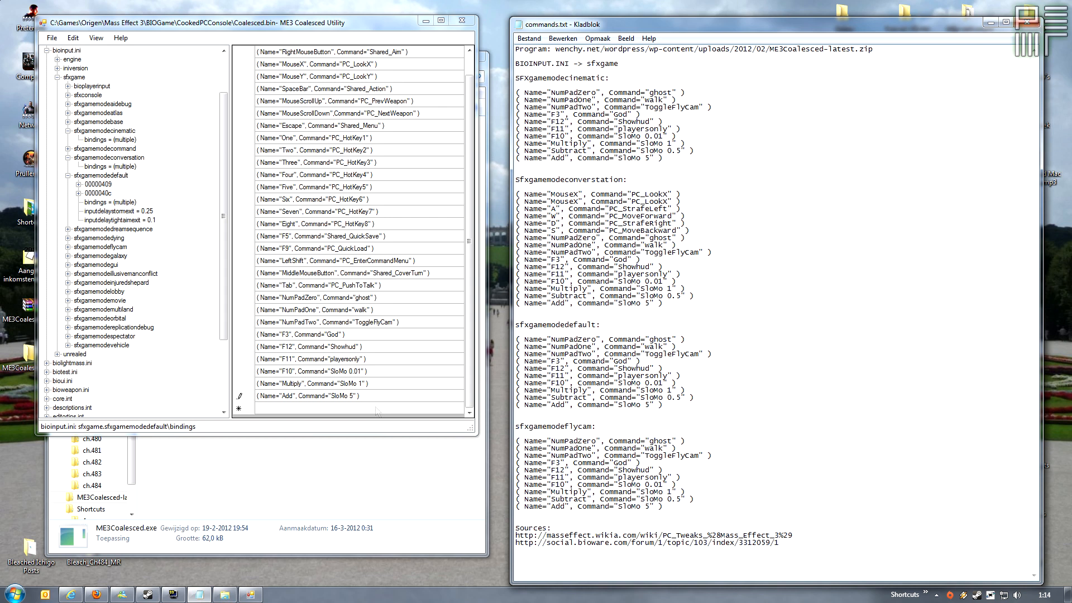
mouse_move(418, 329)
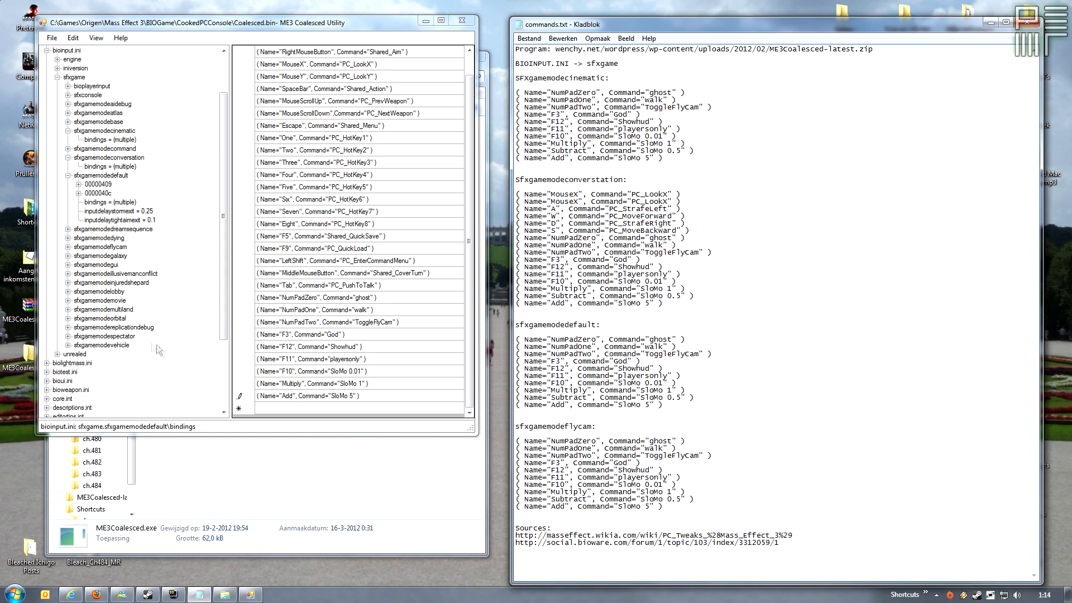
left_click(100, 247)
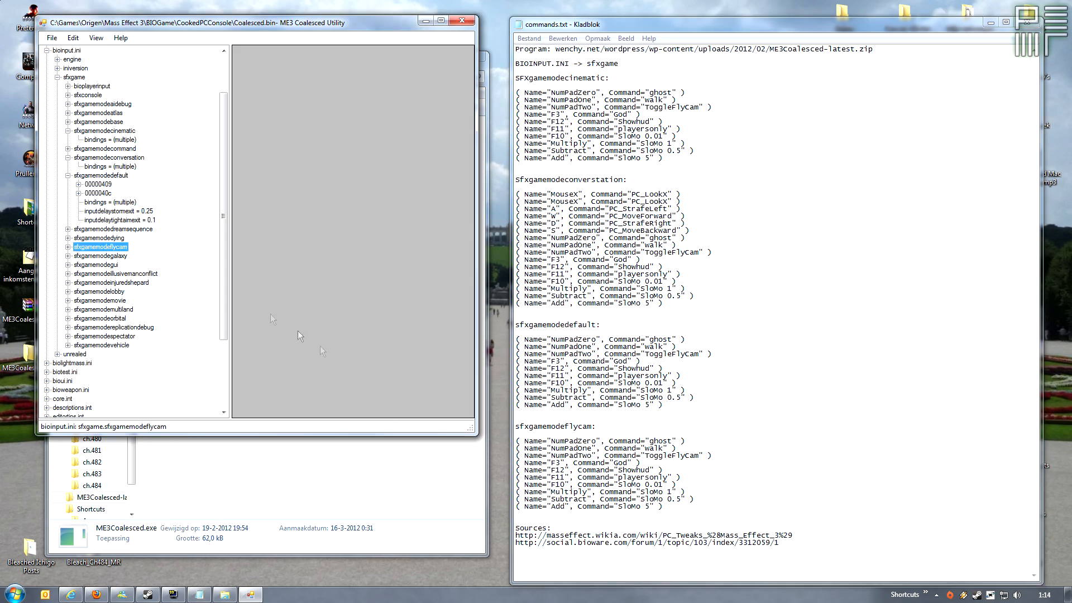
- Add the NumPad, F-key and SloMo rows to sfxgamemodeflycam bindings
left_click(110, 255)
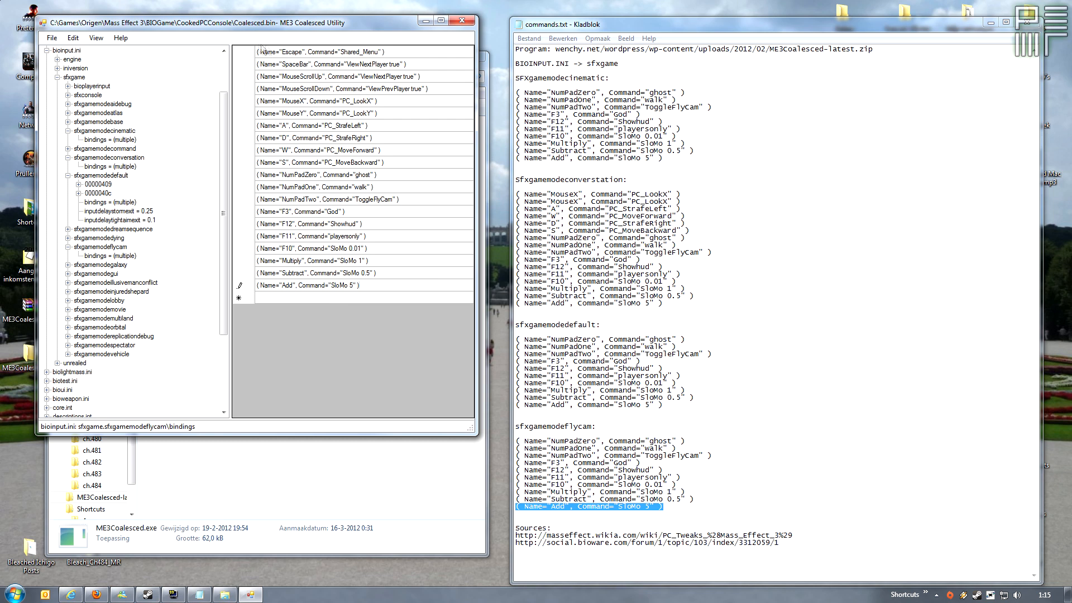
left_click(56, 37)
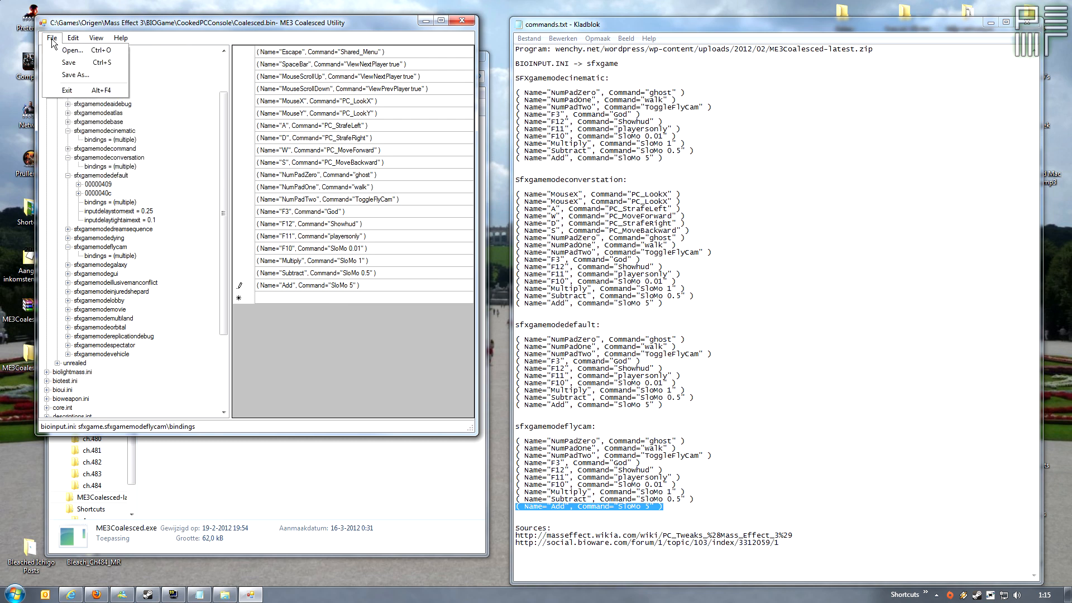
- Save the edited Coalesced.bin with the new camera and slow-motion bindings
left_click(52, 35)
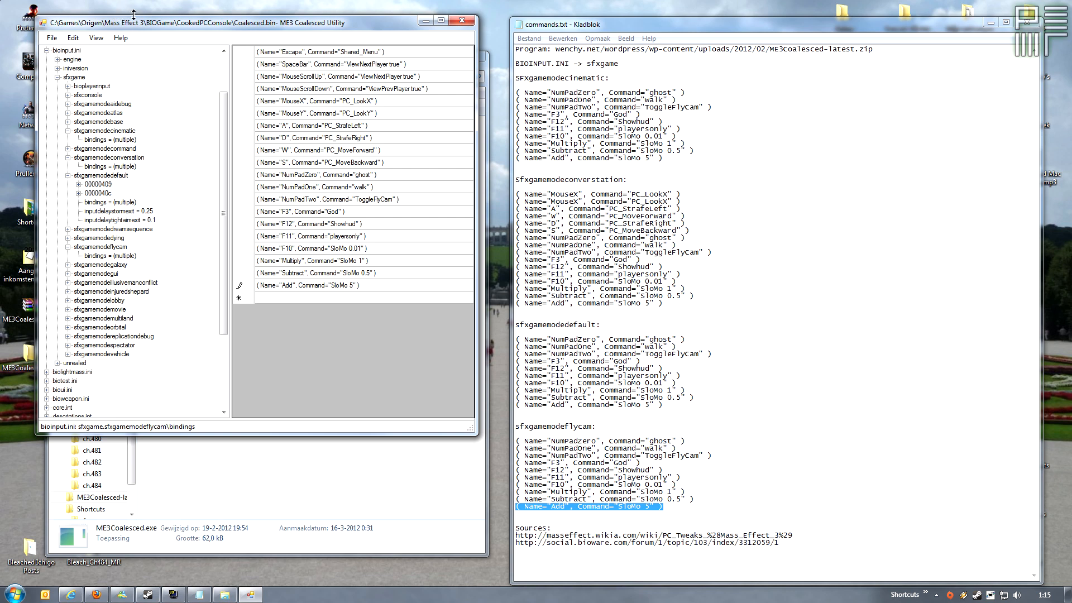
mouse_move(191, 36)
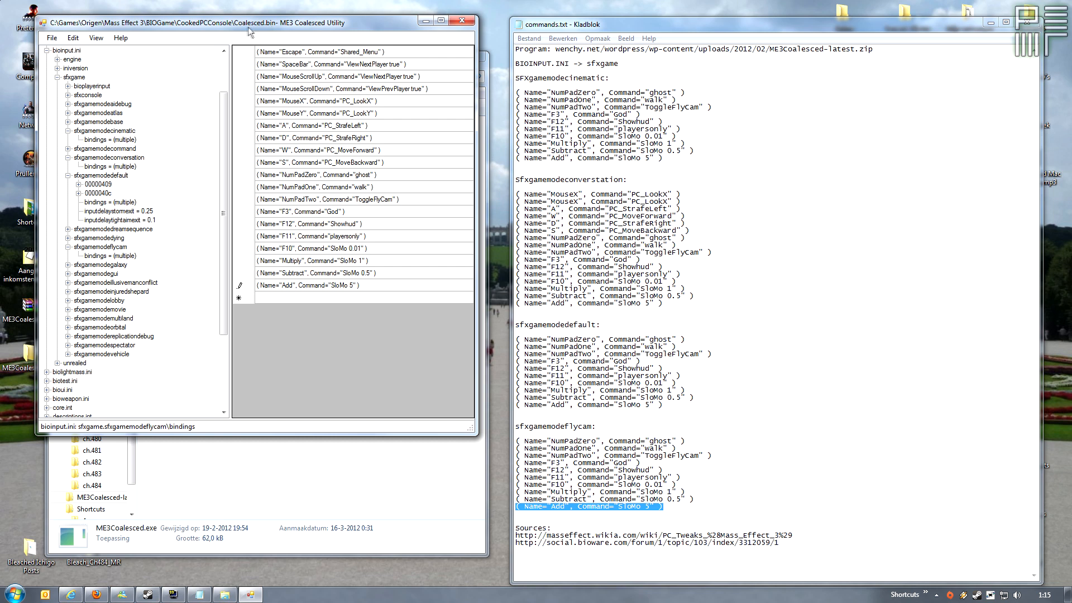
mouse_move(235, 32)
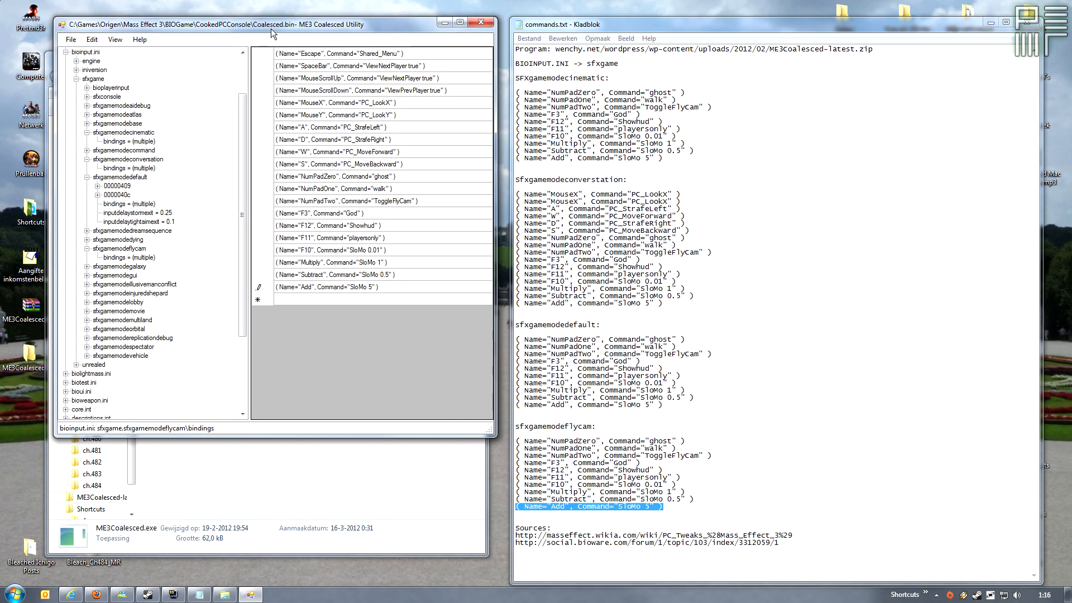
mouse_move(291, 34)
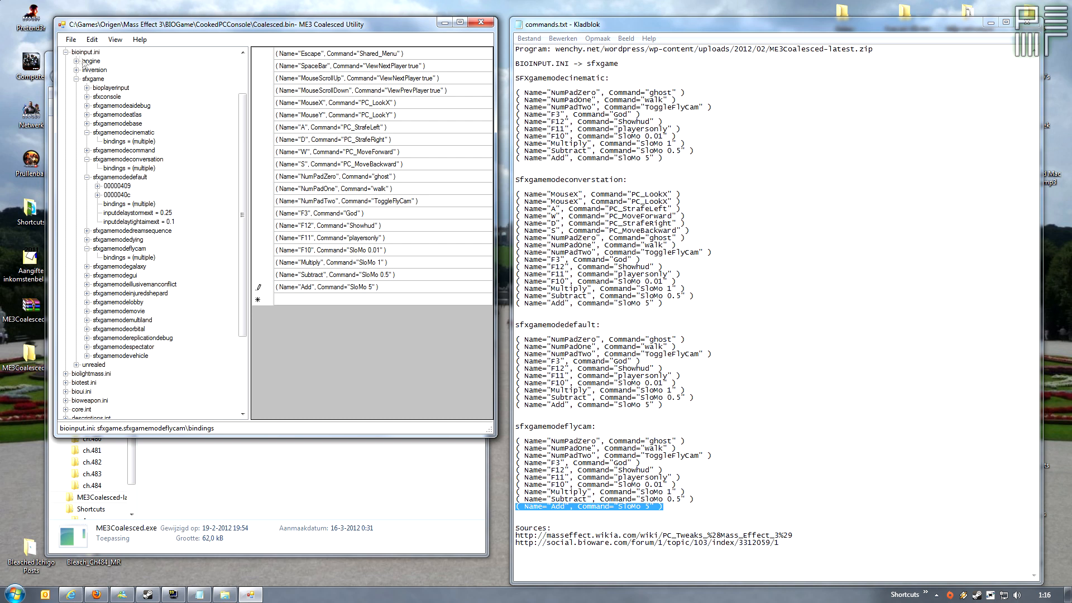
- Close the Notepad command notes and bring up FRAPS beside the utility for recording
left_click(73, 40)
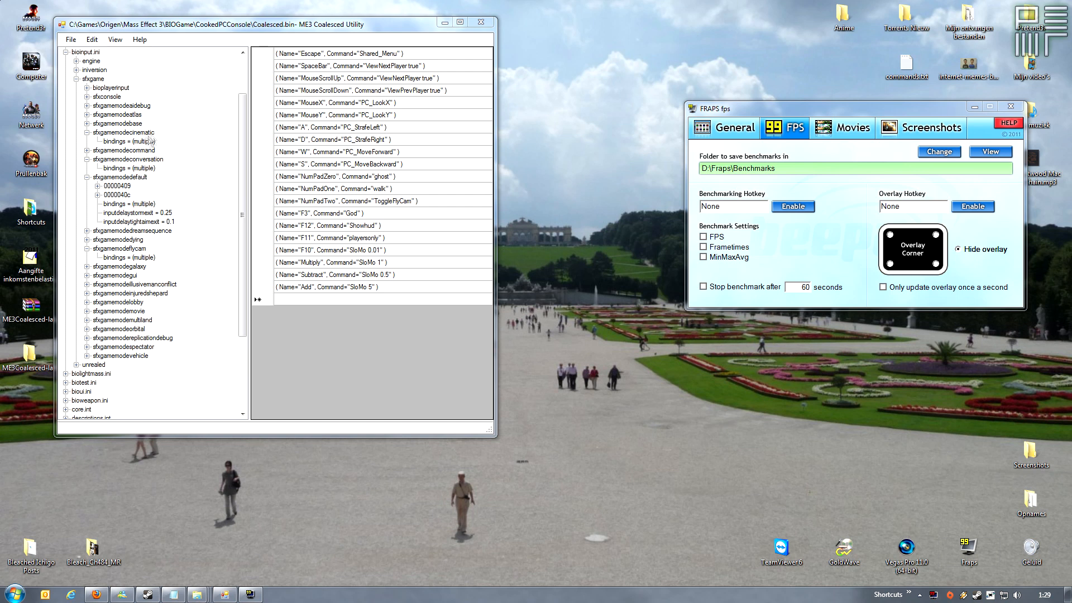
left_click(128, 168)
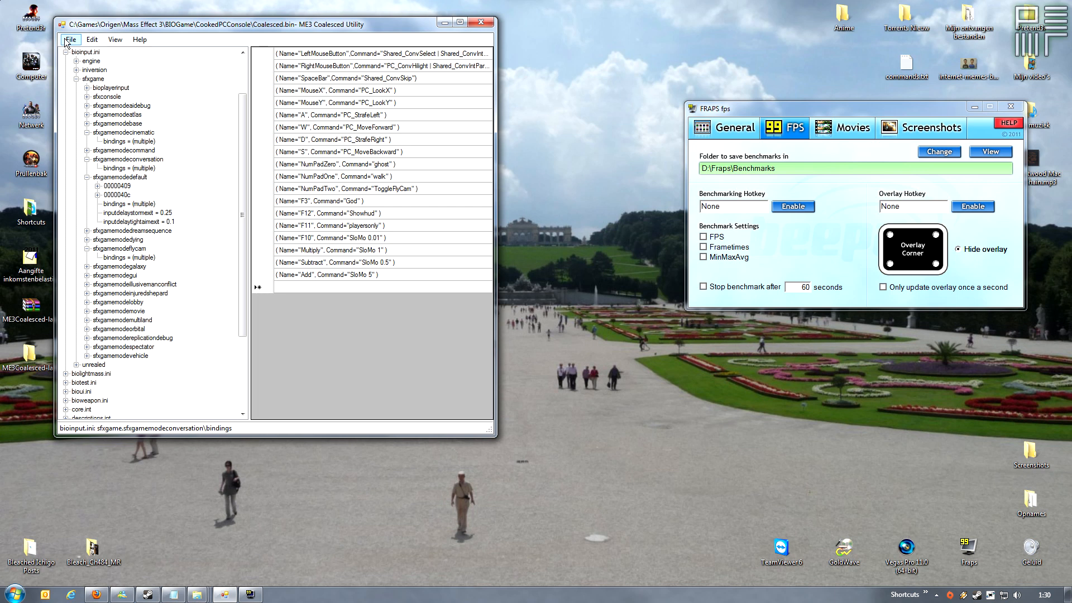
- Browse to the sfxgamemodecinematic bindings section, checking the neighbouring command section
left_click(123, 132)
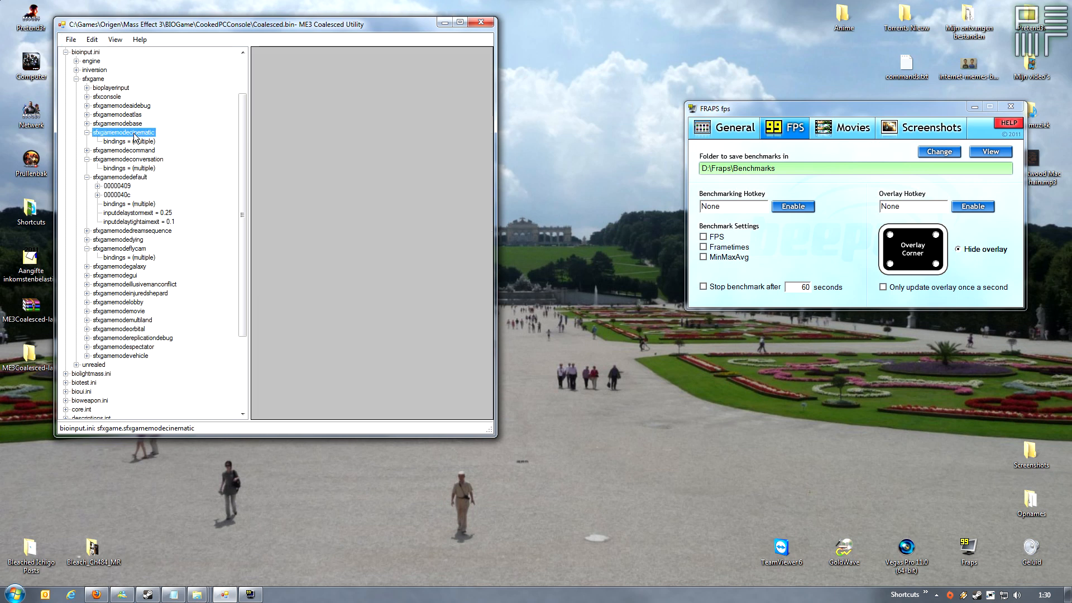
left_click(128, 142)
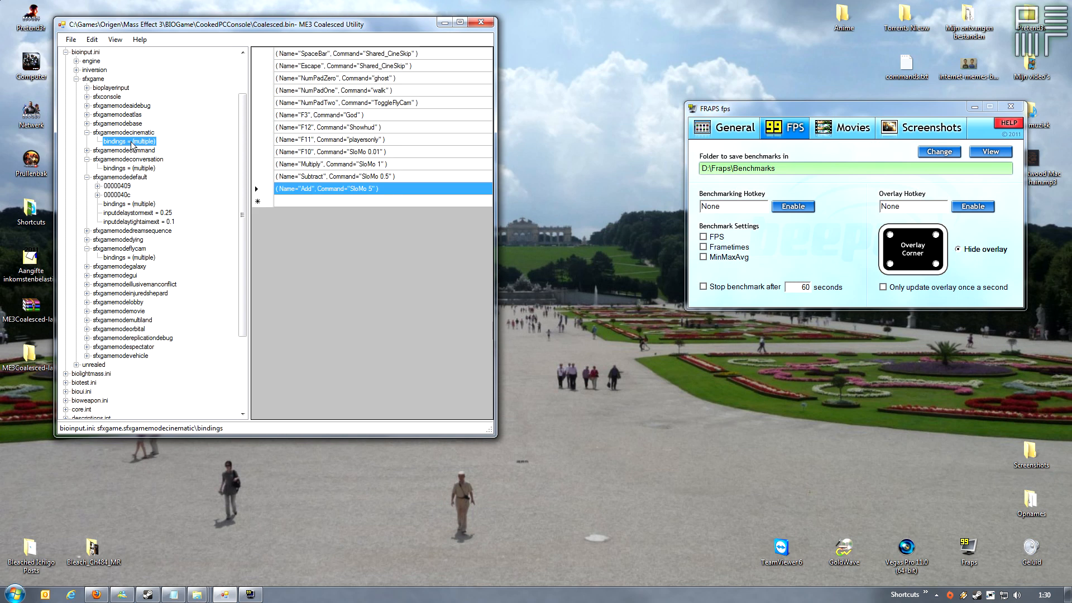
left_click(119, 150)
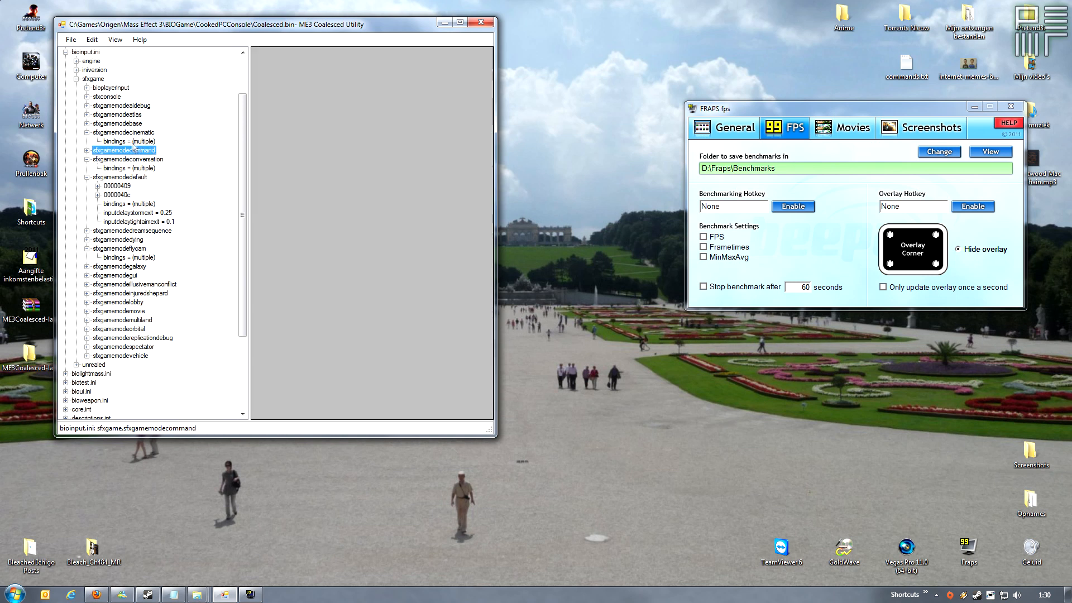
left_click(125, 132)
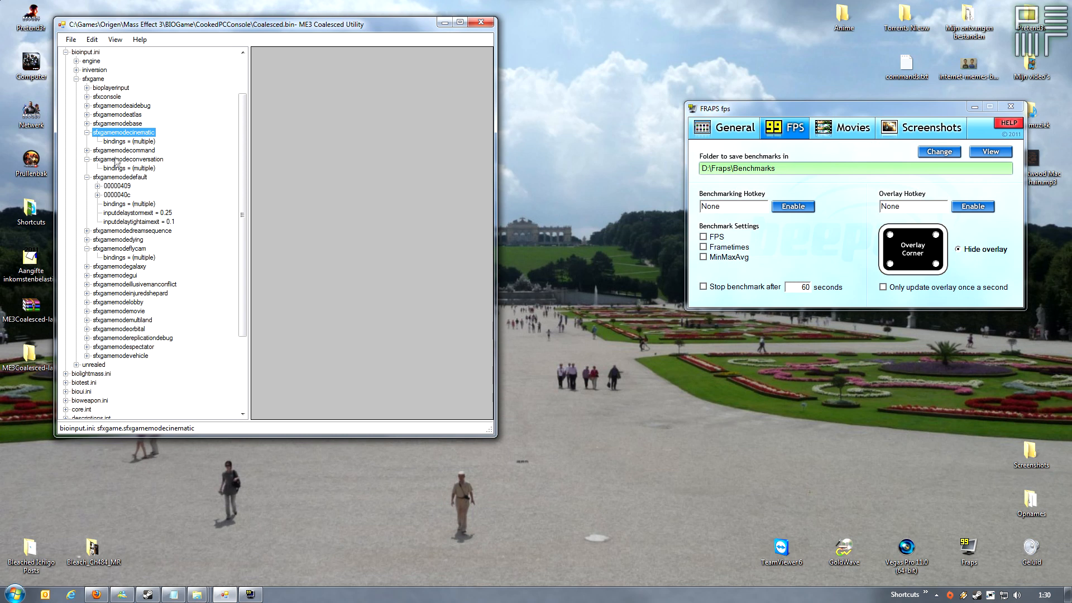
- Copy the MouseX PC_LookX and MouseY PC_LookY rows from conversation bindings into cinematic bindings
left_click(128, 168)
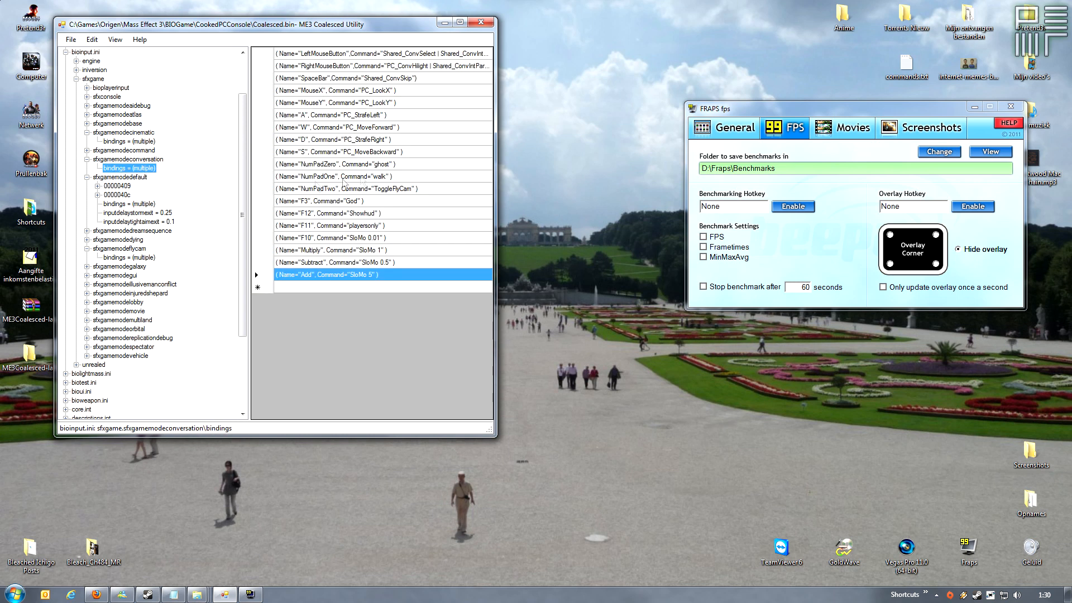
left_click(335, 90)
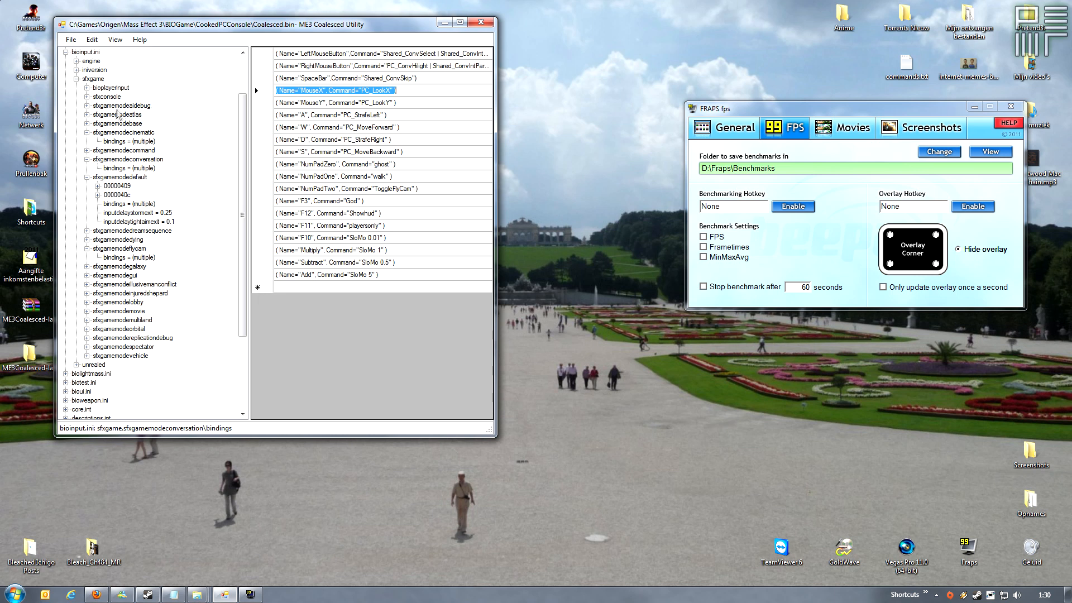
left_click(123, 132)
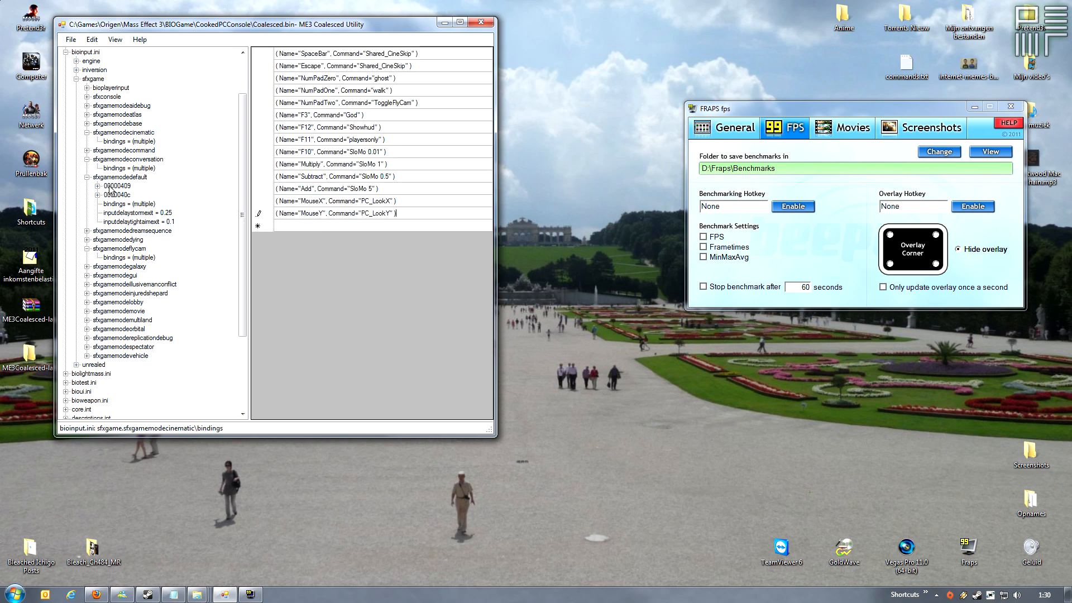
- Copy the A, W, D and S movement rows from conversation bindings into cinematic bindings, then launch Mass Effect 3
left_click(126, 168)
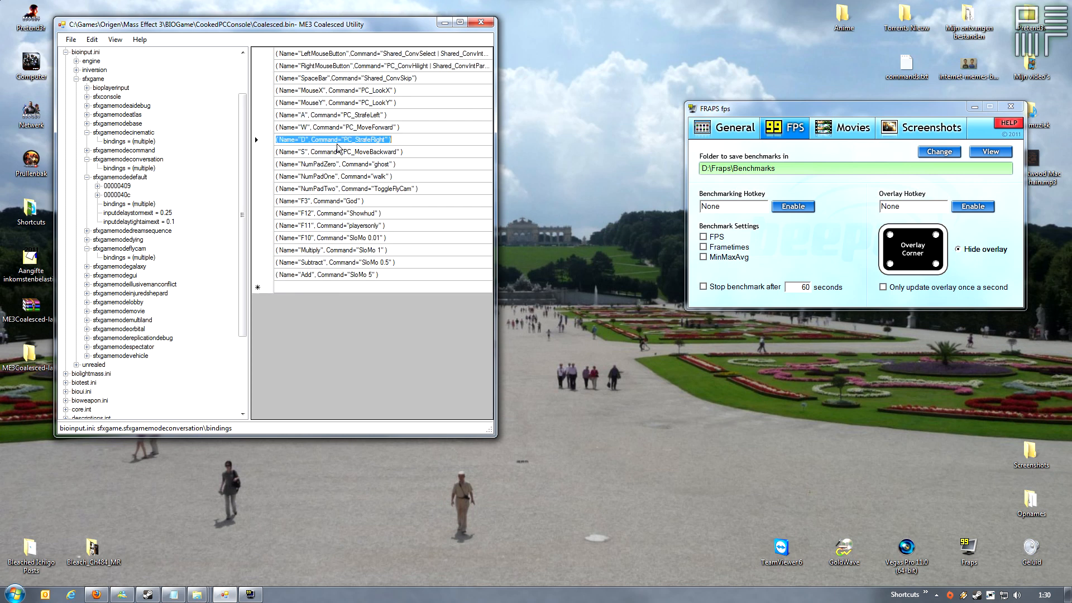
left_click(128, 142)
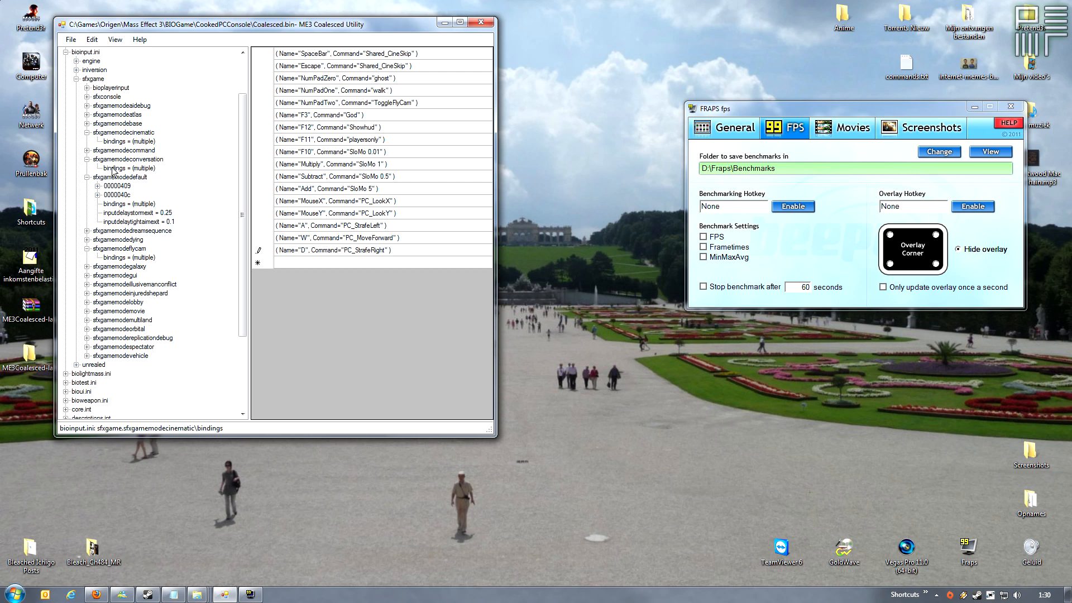
left_click(128, 142)
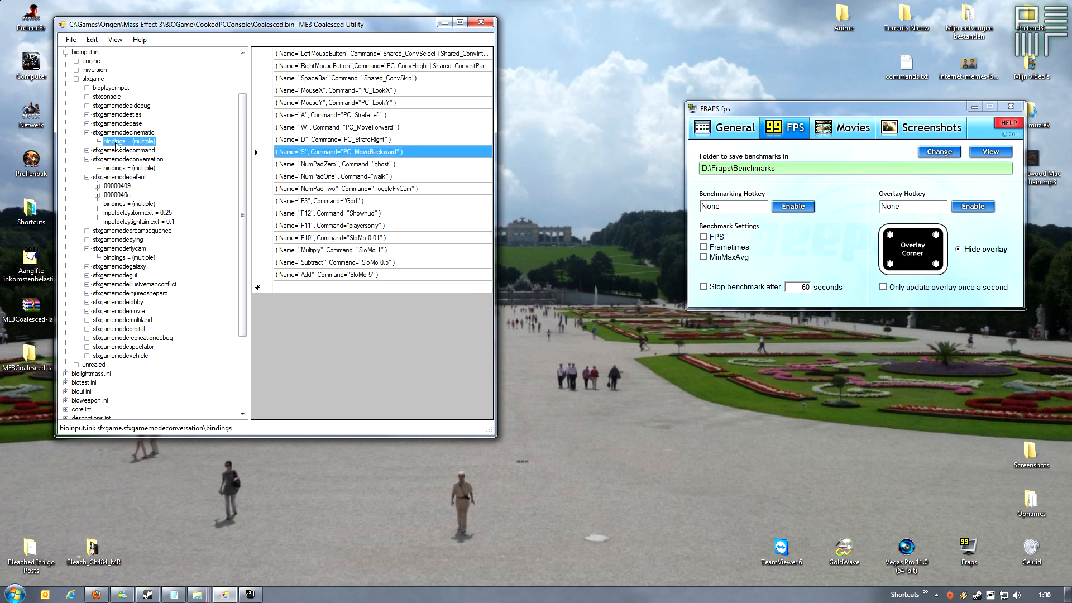
left_click(129, 141)
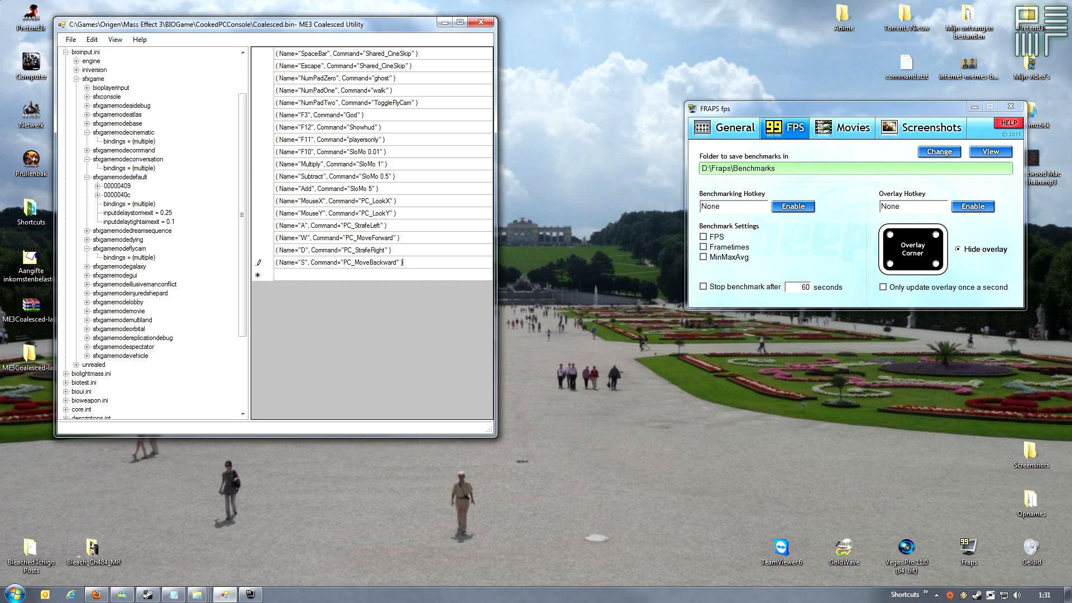
left_click(70, 40)
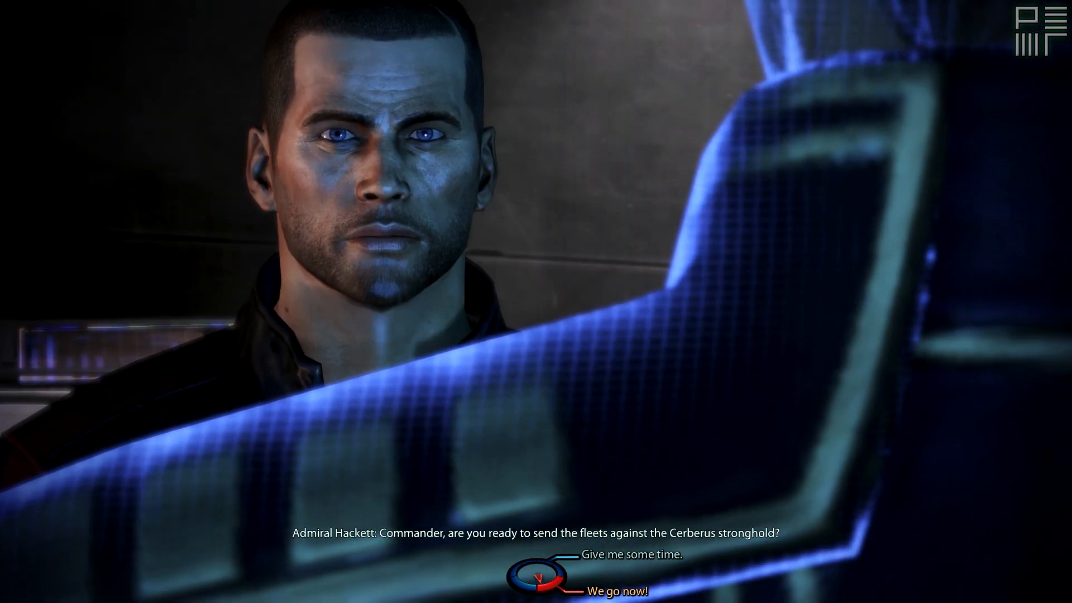
- Choose the 'We go now!' reply to Admiral Hackett in the dialogue wheel
left_click(614, 588)
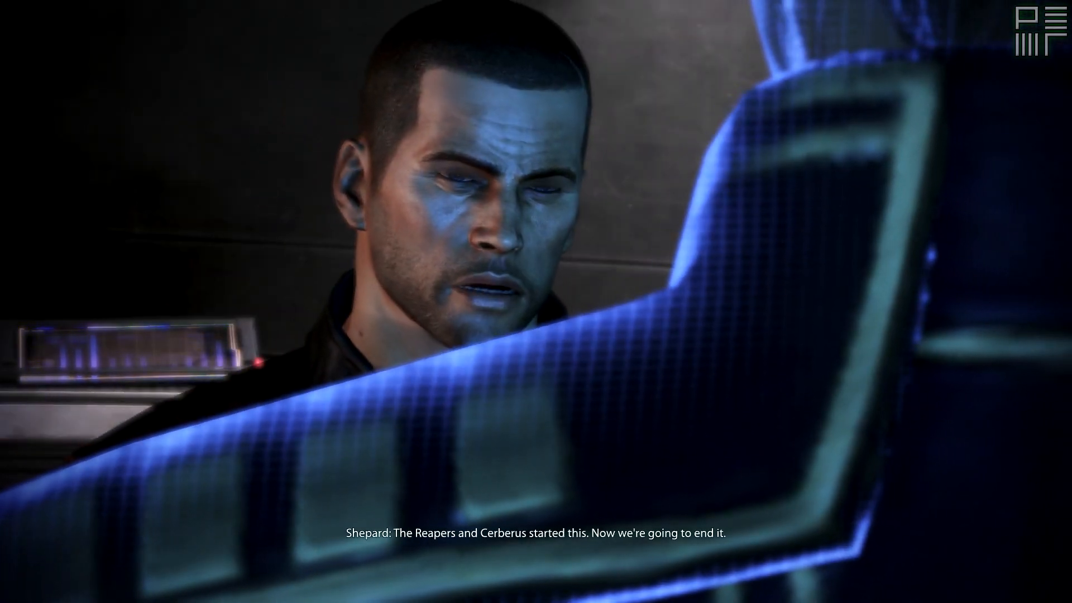